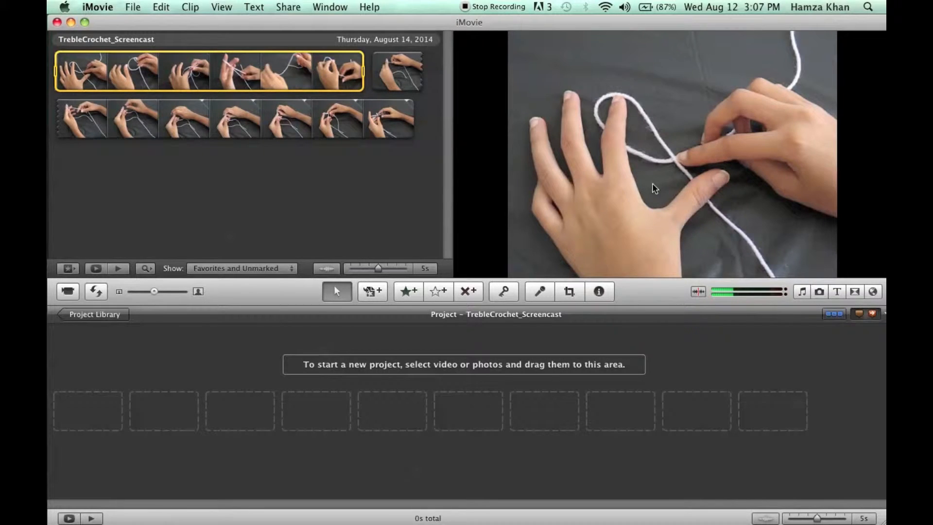
mouse_move(605, 198)
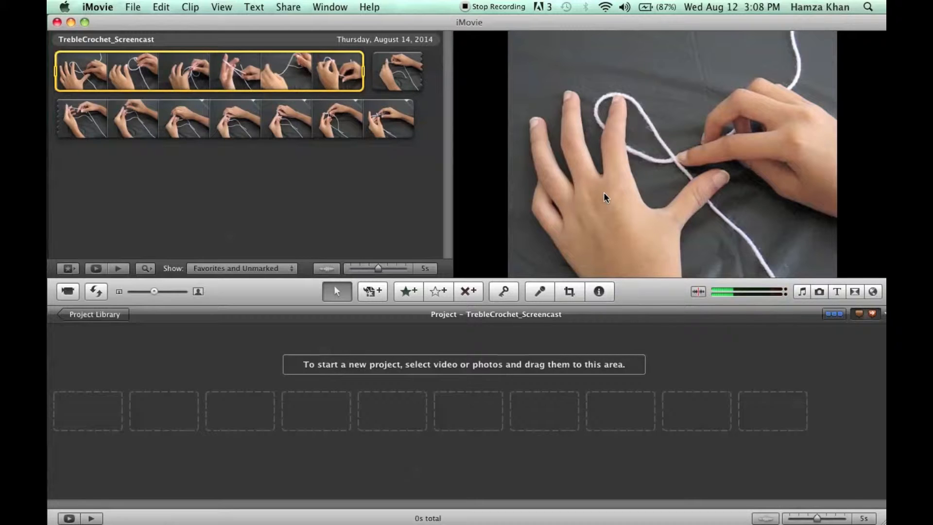
mouse_move(142, 22)
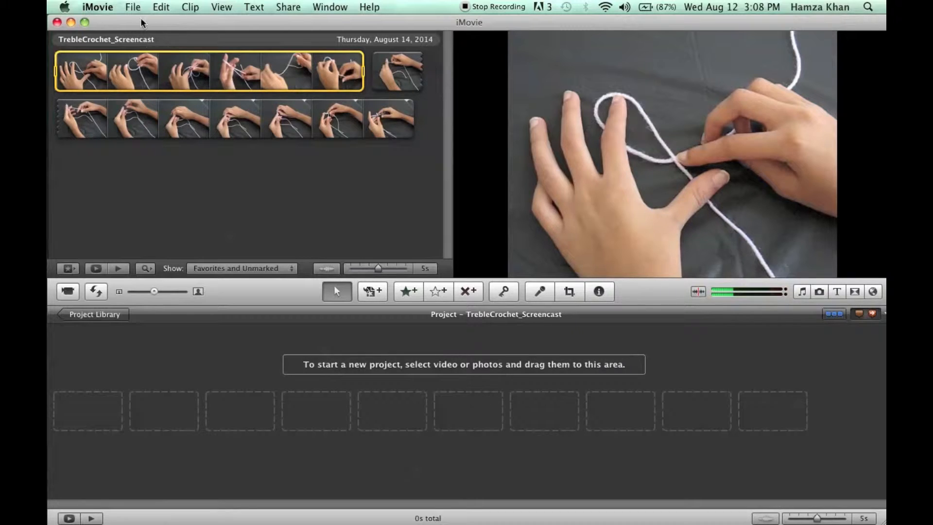
Browse the Edit and Help menus and the voiceover recording settings.
click(161, 7)
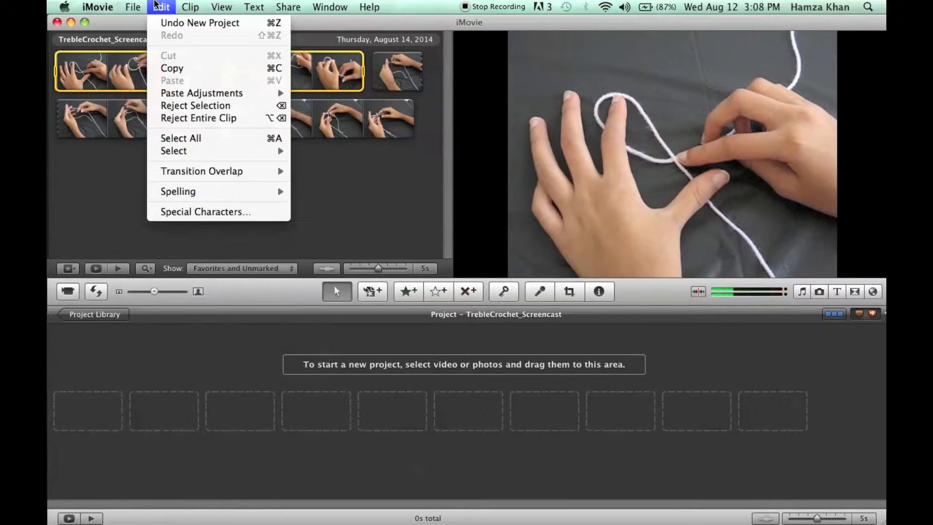
click(368, 7)
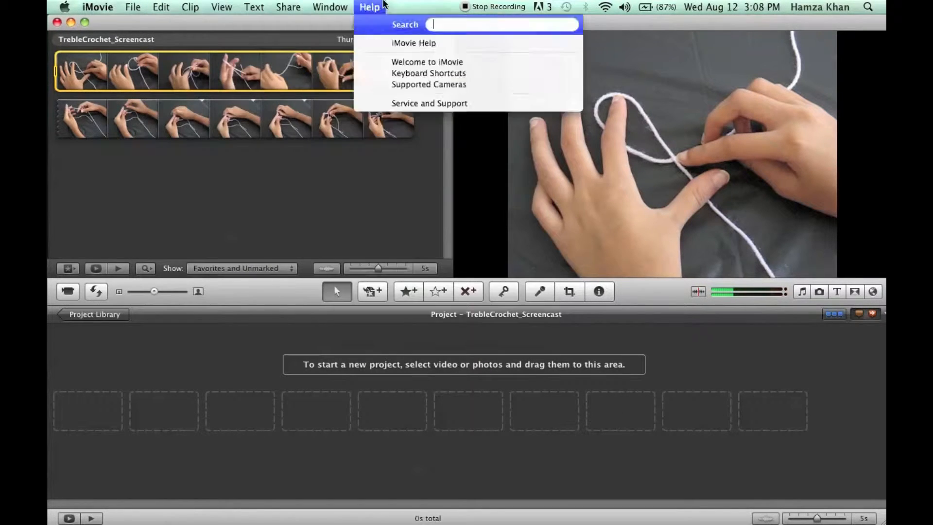
click(348, 218)
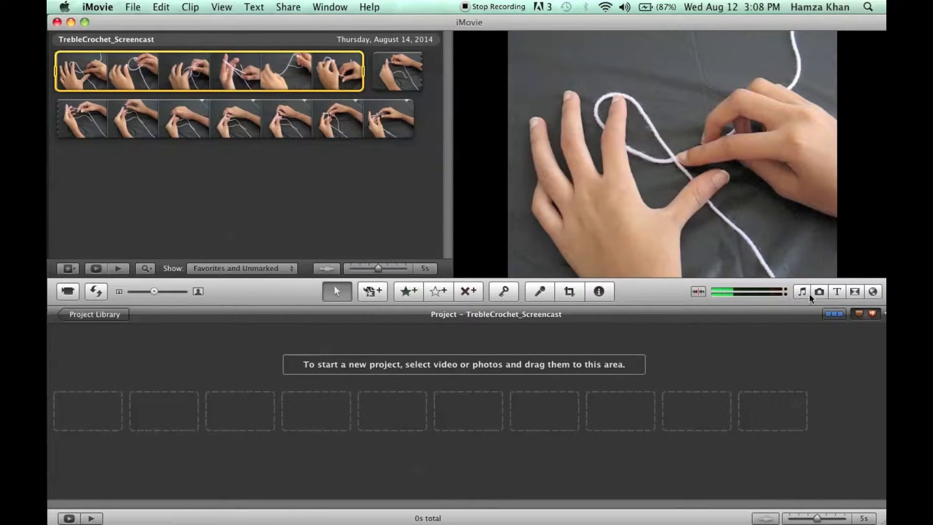
mouse_move(803, 292)
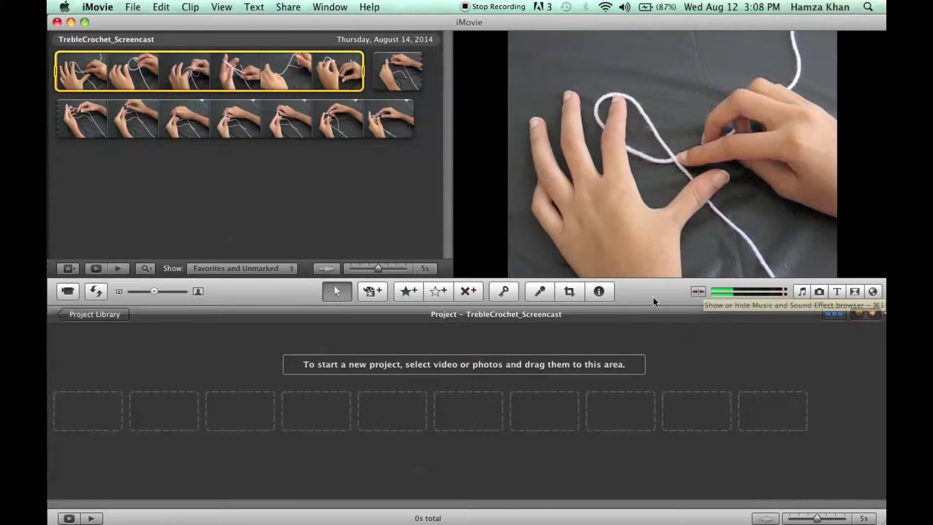
mouse_move(539, 293)
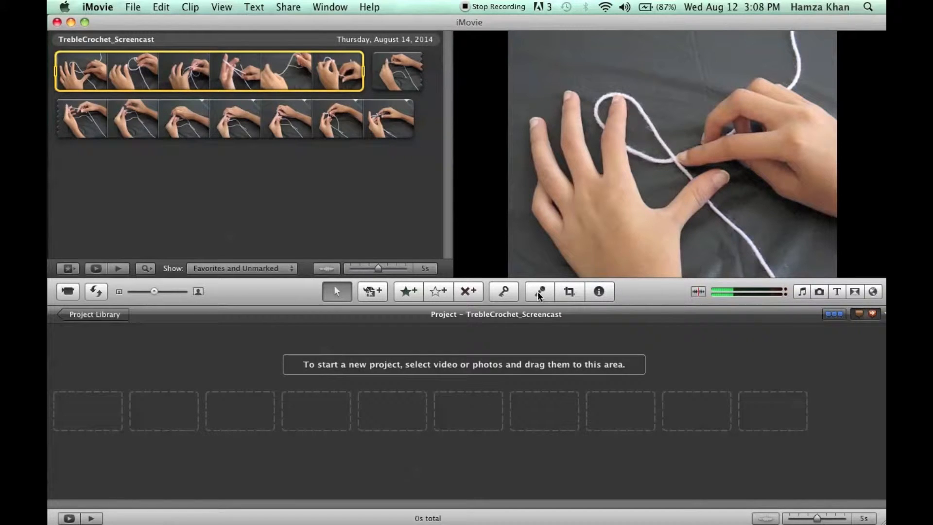
mouse_move(550, 281)
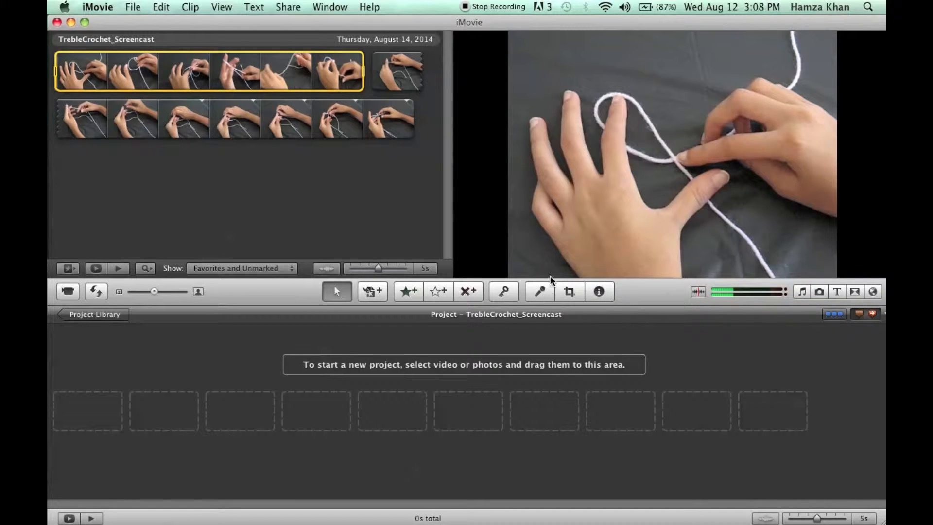
click(538, 292)
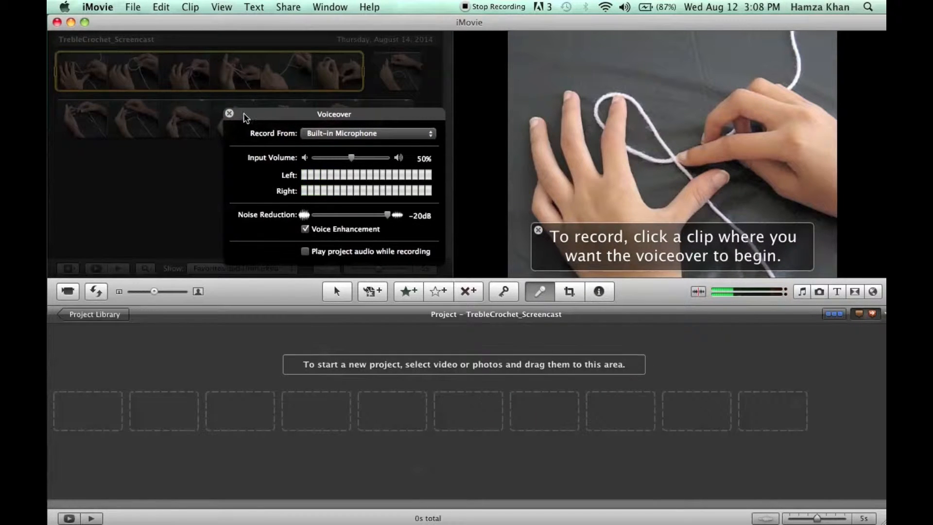
click(229, 113)
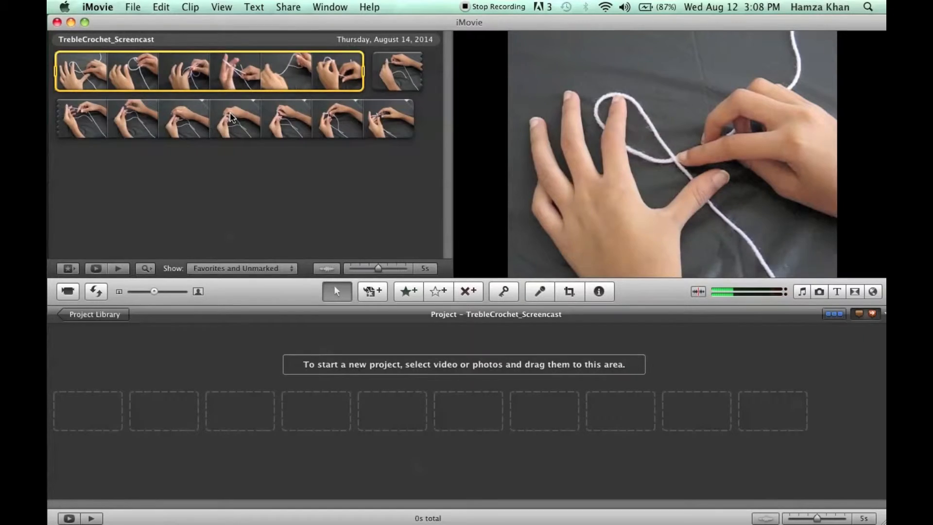
click(539, 292)
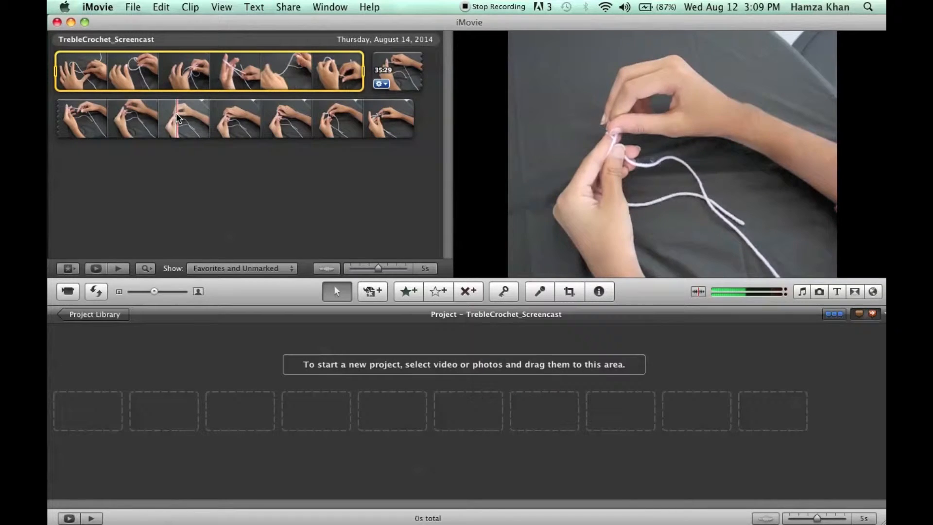
Apply a Ken Burns effect to the short first-row clip through Cropping & Rotation.
click(381, 84)
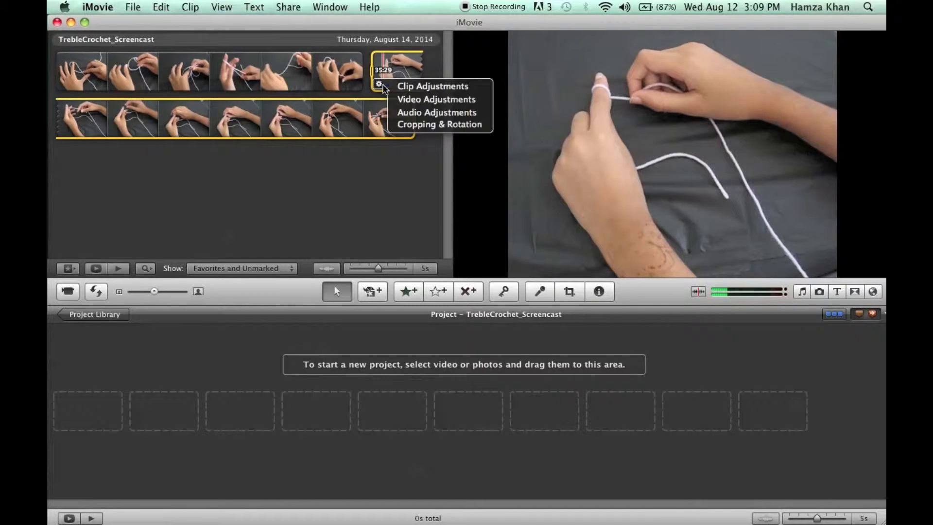
mouse_move(428, 127)
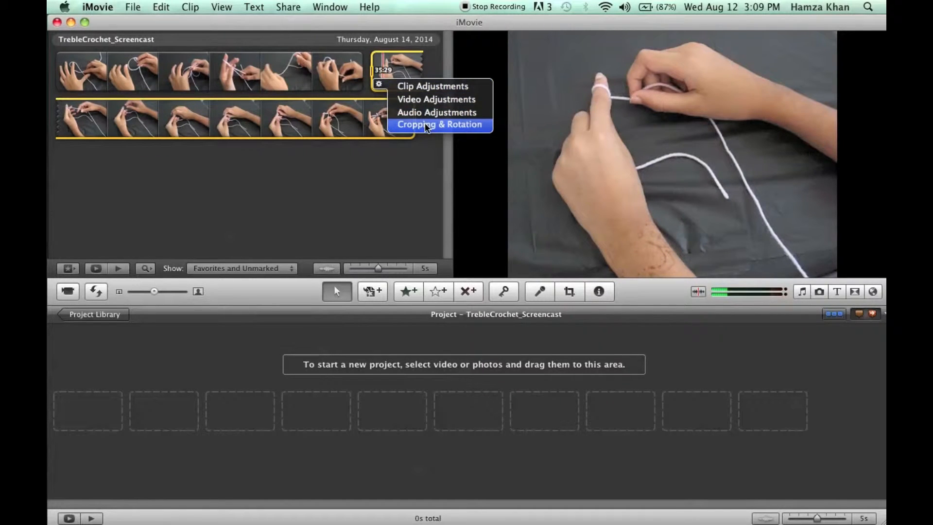
click(440, 124)
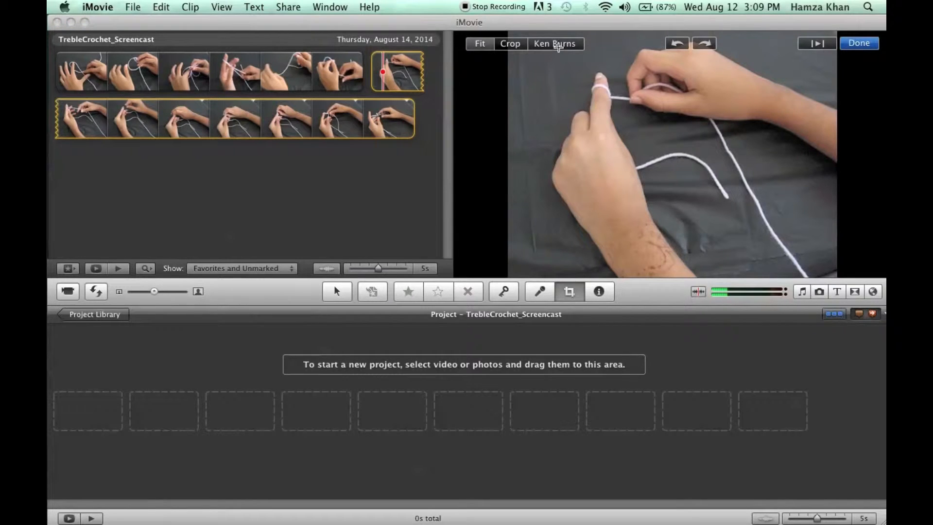
click(556, 43)
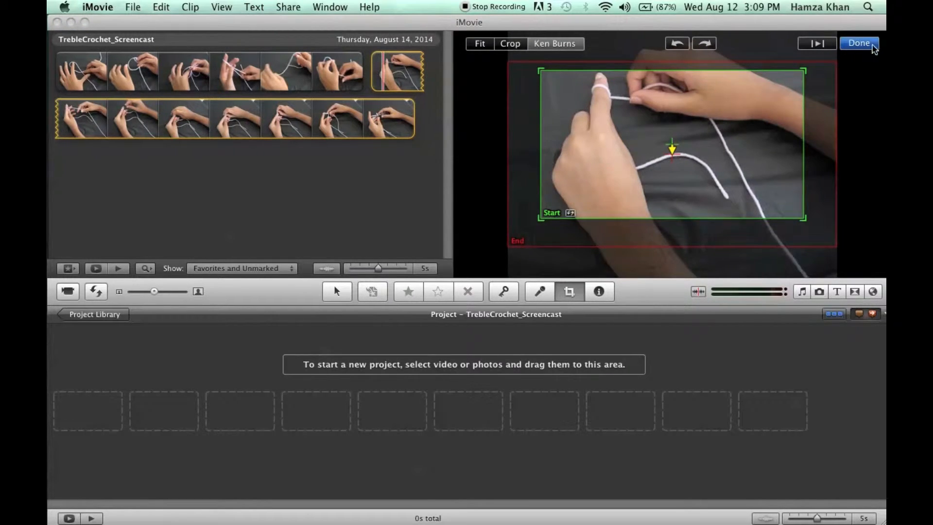
click(859, 43)
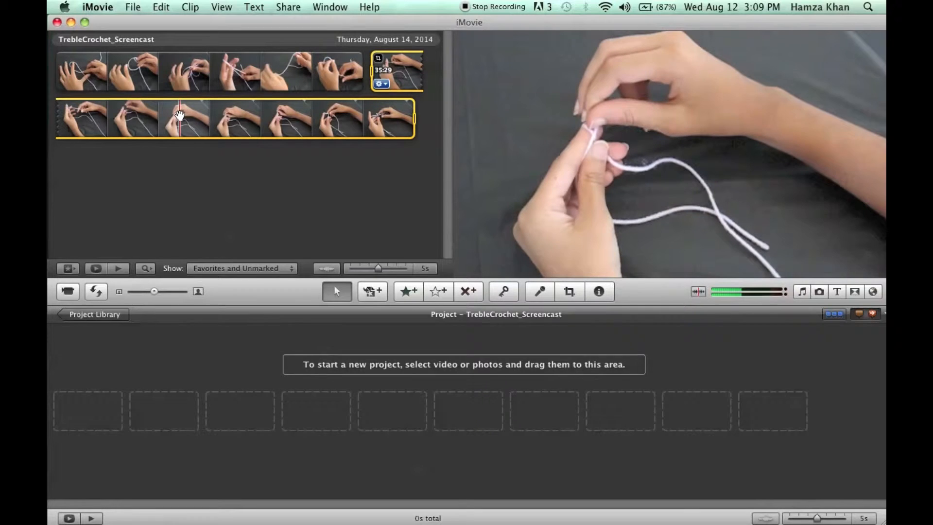
Select the long second-row crochet clip and give it a Ken Burns effect.
click(161, 7)
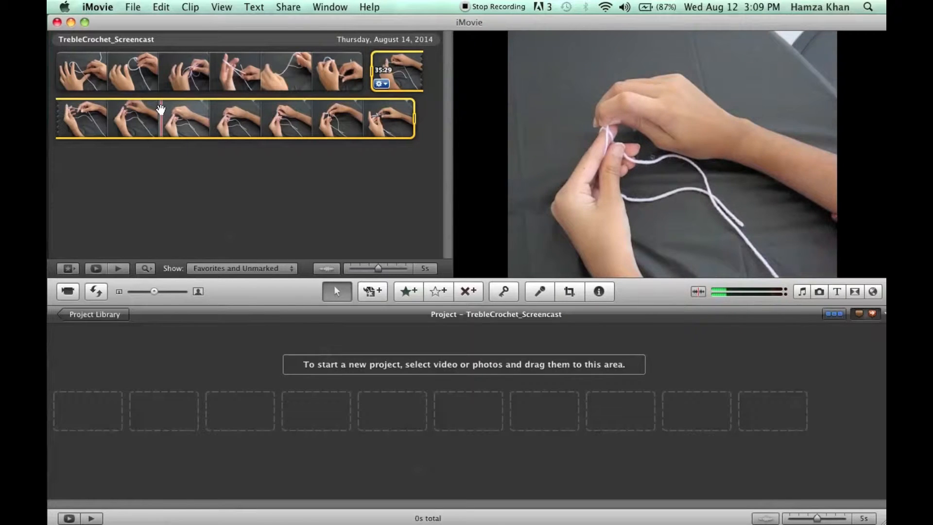
click(569, 292)
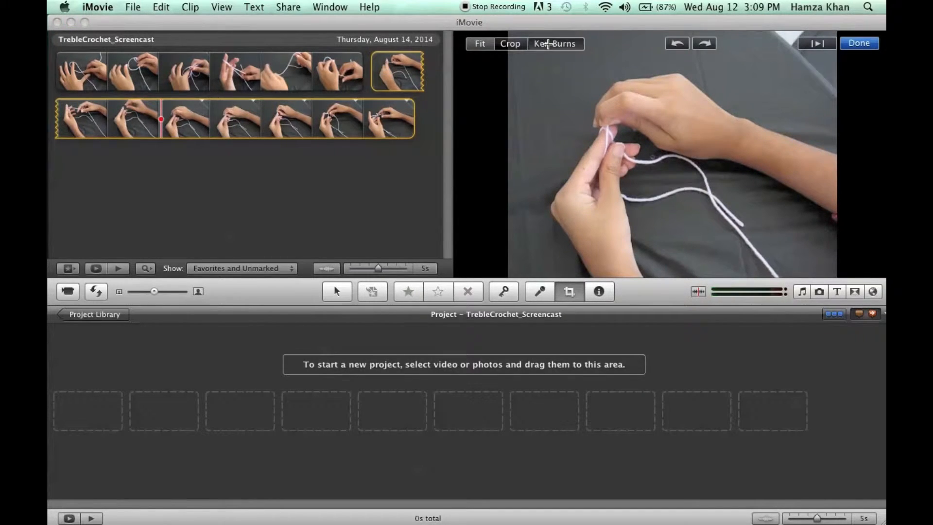
click(555, 44)
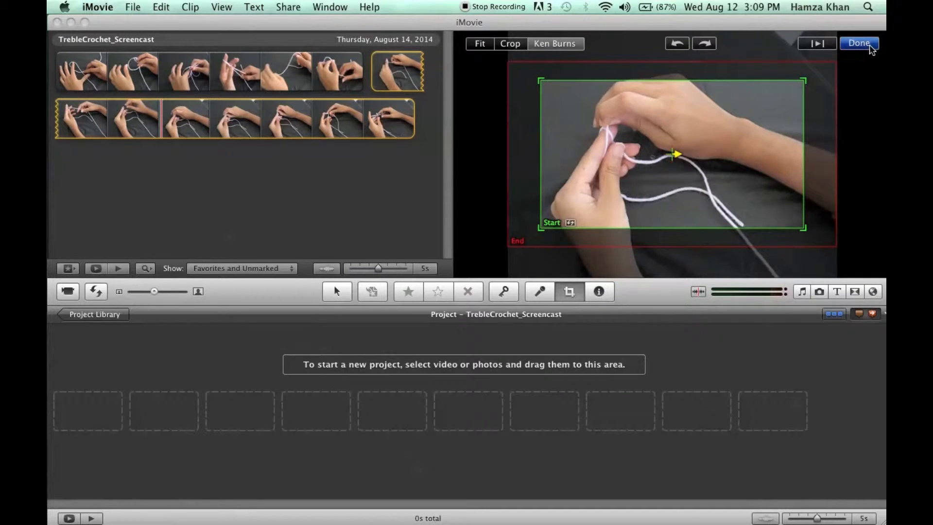
click(859, 43)
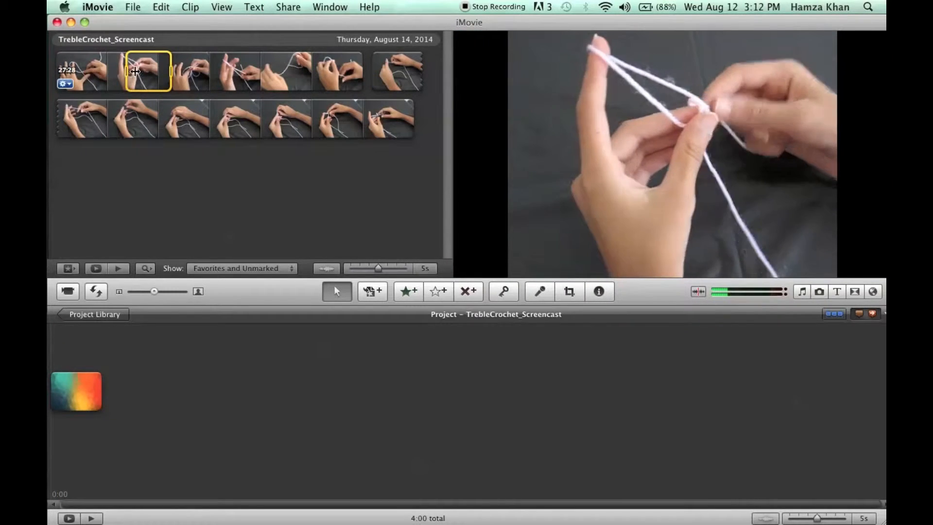
Drop a crochet clip onto the four-second background clip to show the Replace/Insert/Cutaway menu.
right_click(146, 71)
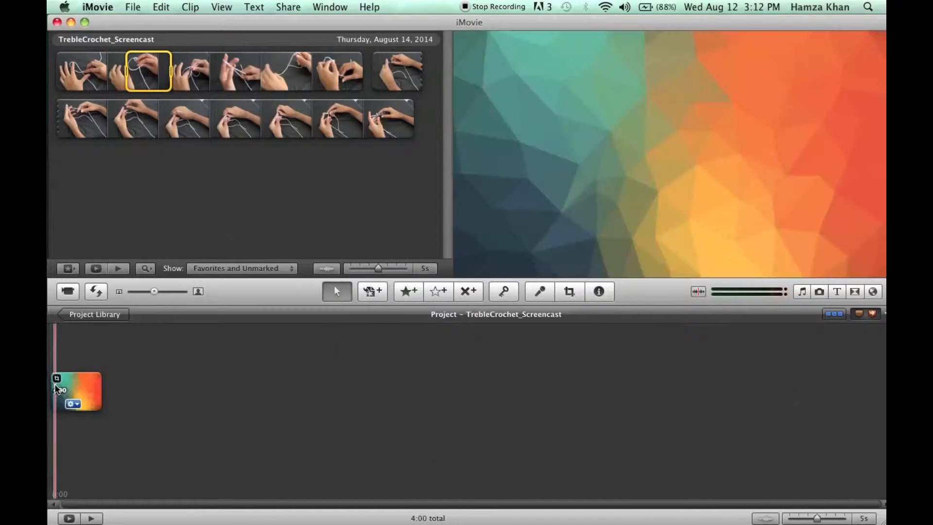
click(77, 392)
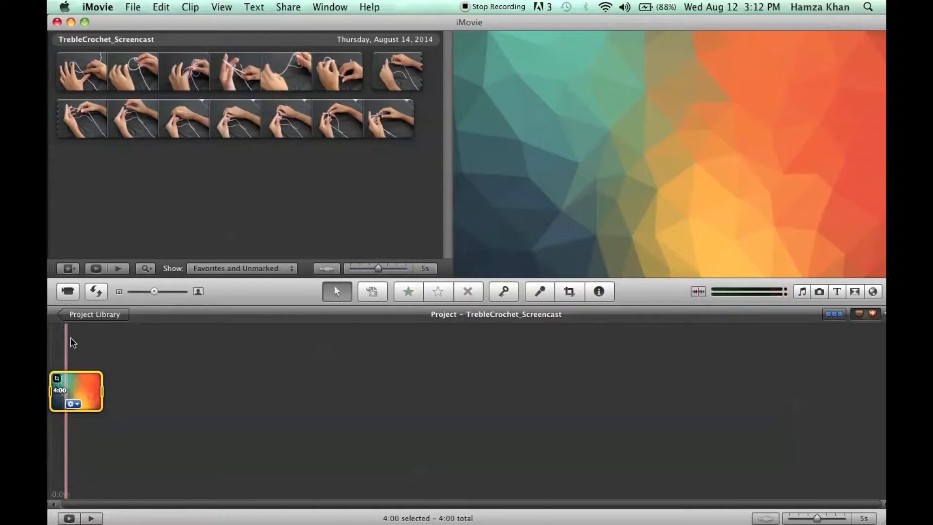
click(184, 72)
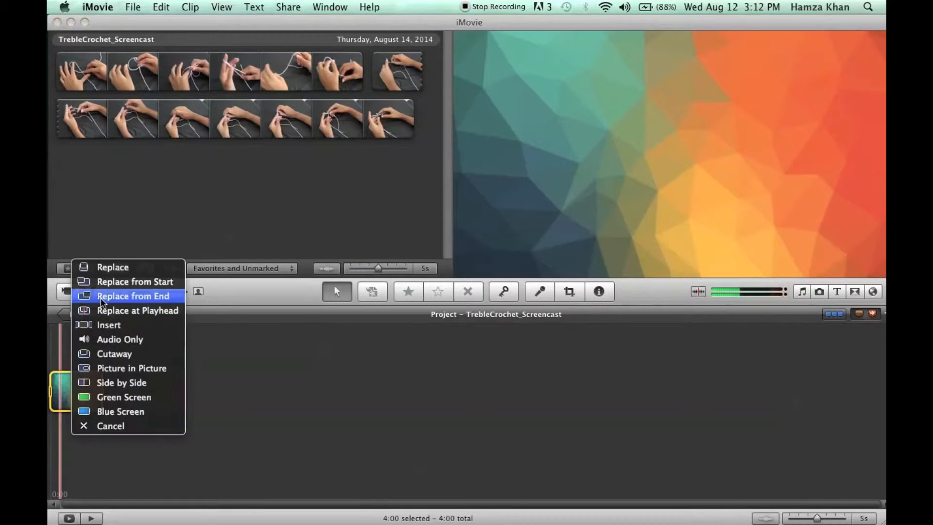
mouse_move(110, 431)
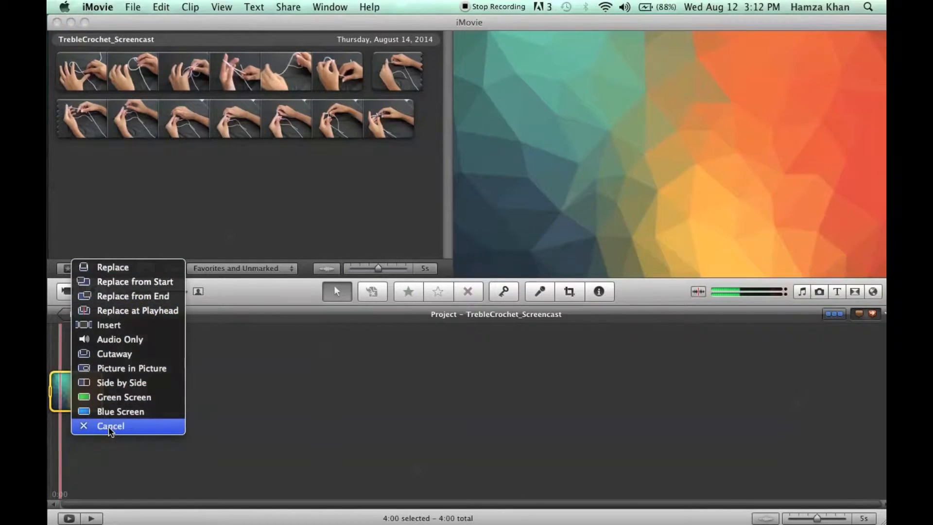
Cancel the placement menu, then open and close the Titles browser.
click(110, 426)
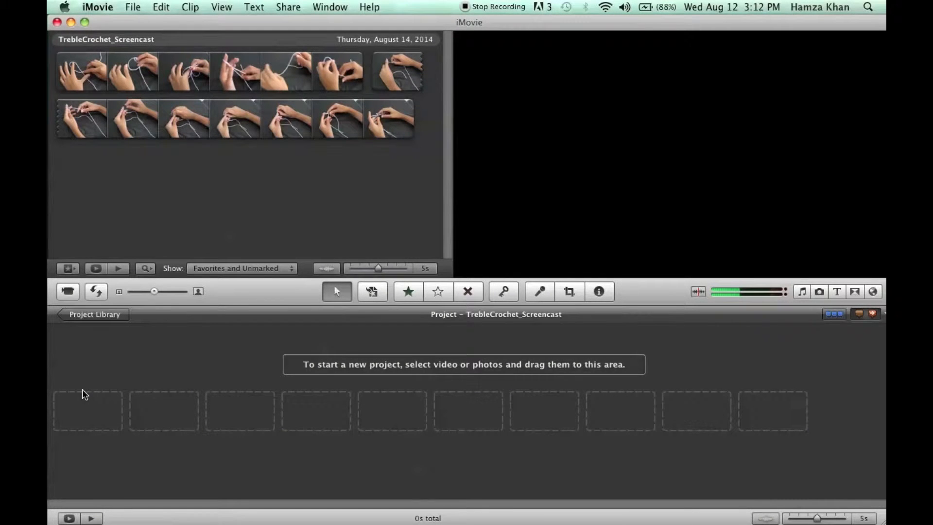
mouse_move(72, 418)
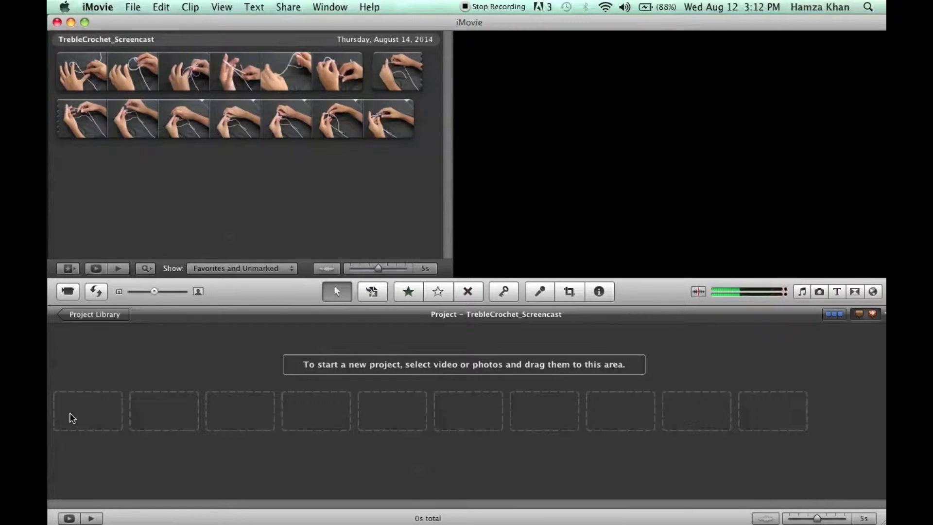
mouse_move(67, 405)
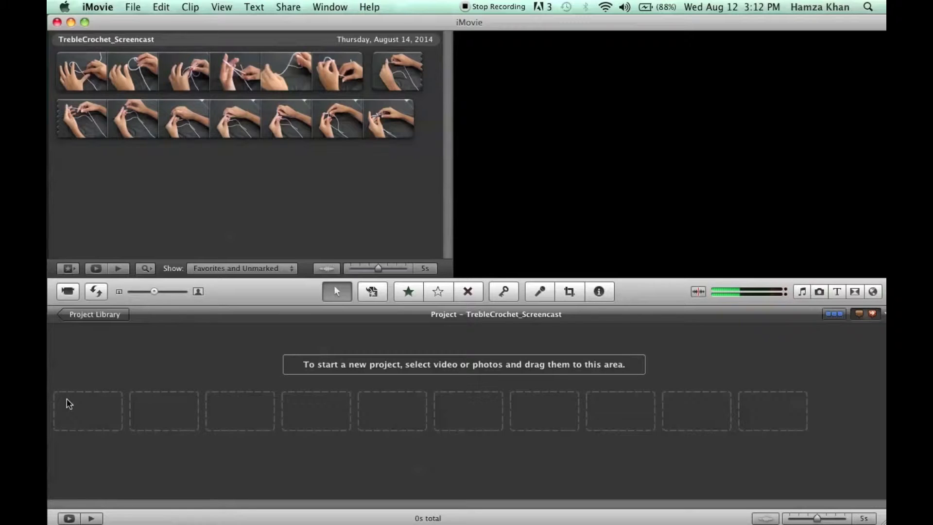
mouse_move(280, 331)
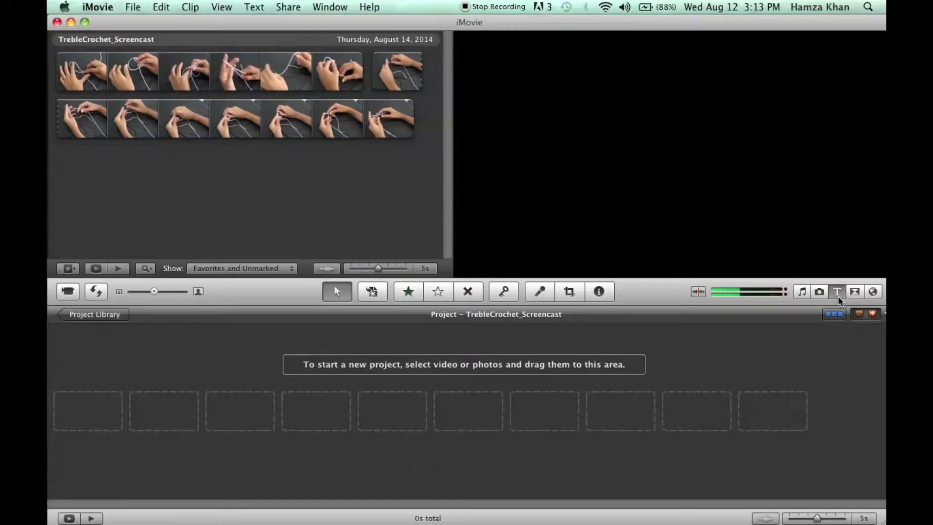
click(837, 291)
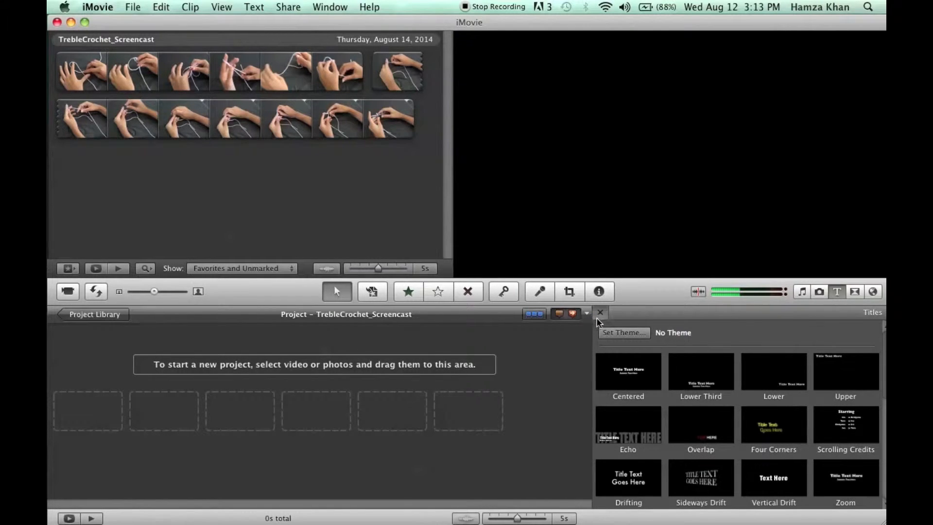
click(599, 313)
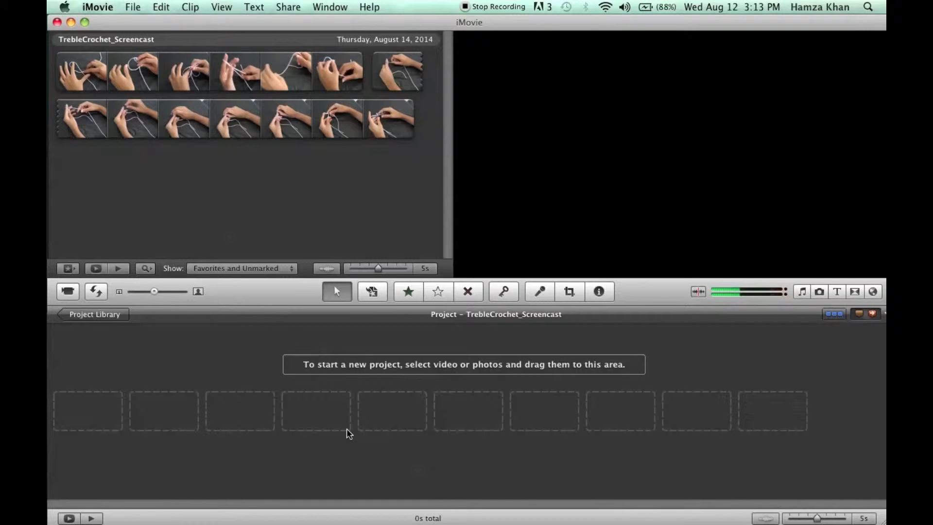
Add a four-second title to the empty project with the Industrial background.
click(329, 7)
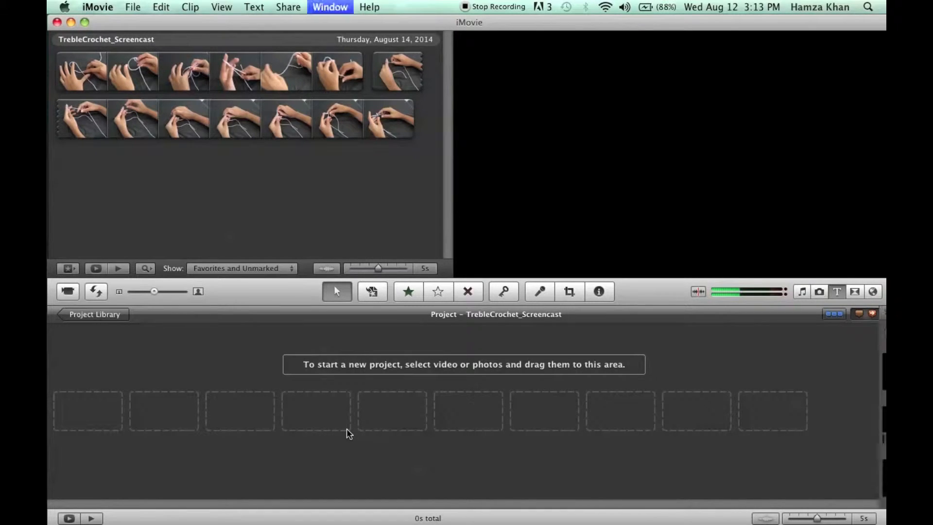
click(836, 292)
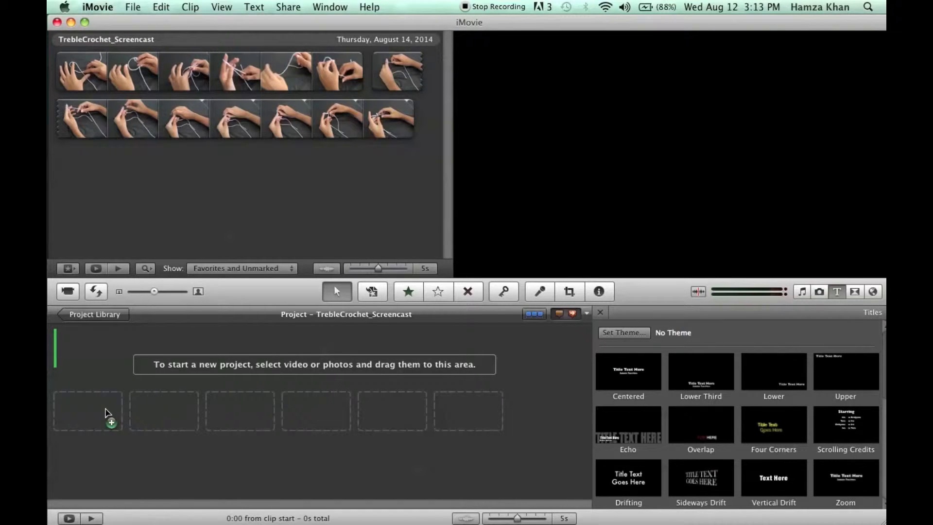
double_click(628, 372)
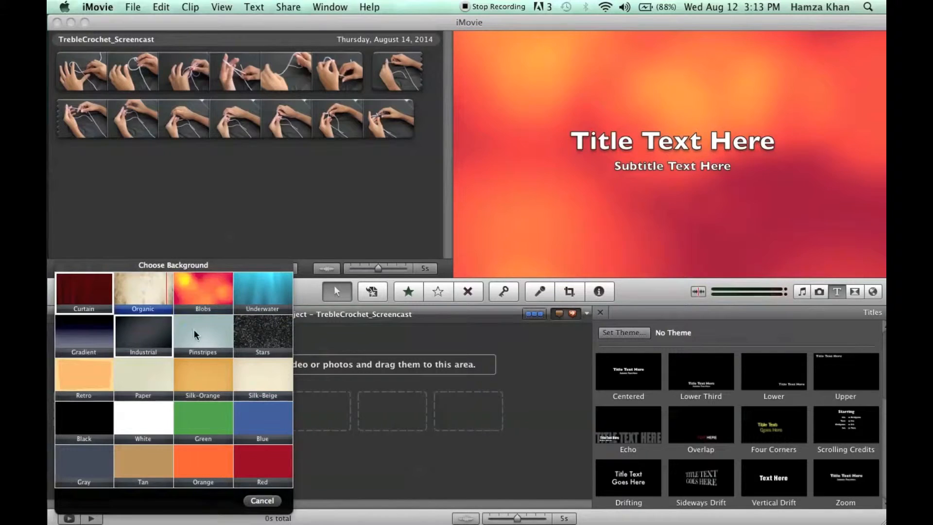
click(143, 336)
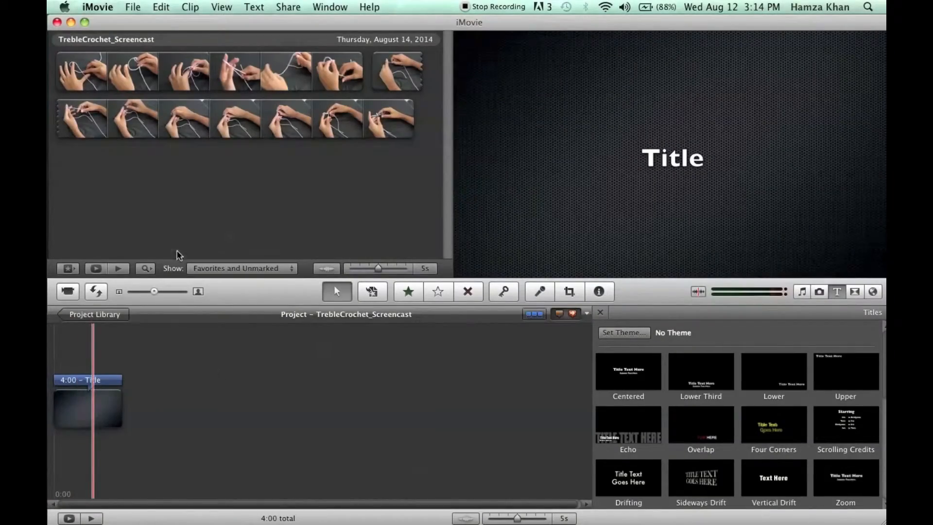
Select a short range of crochet footage and drag it into the project after the title.
click(128, 73)
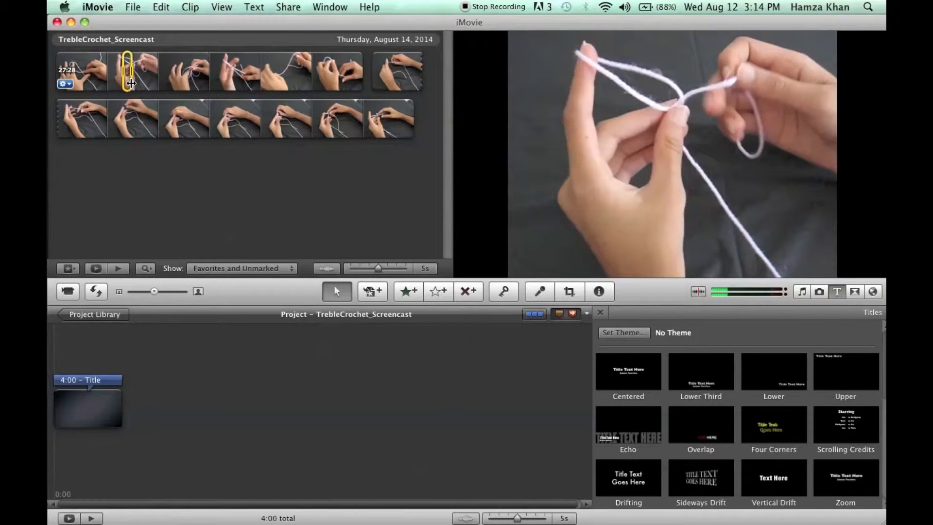
click(183, 71)
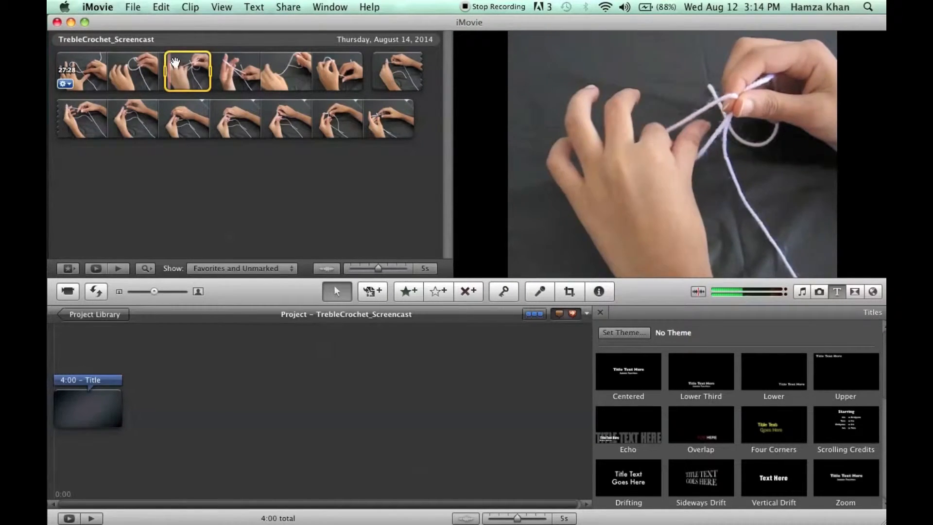
drag(187, 72, 157, 409)
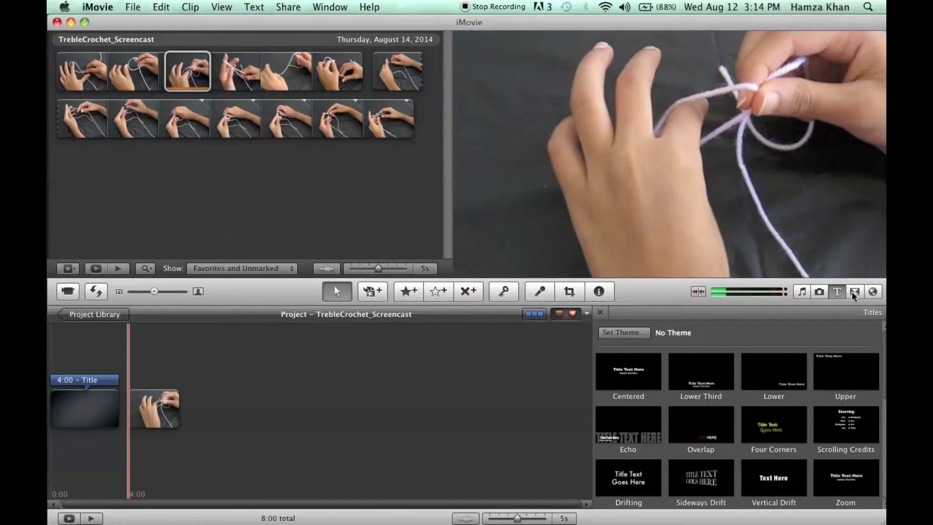
Add a Cross Blur transition between the title and the crochet clip.
click(855, 292)
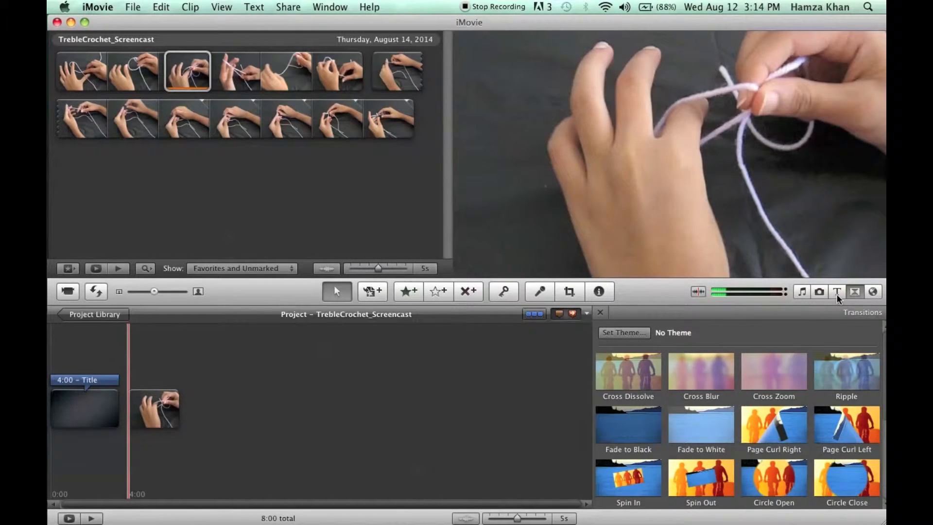
click(600, 312)
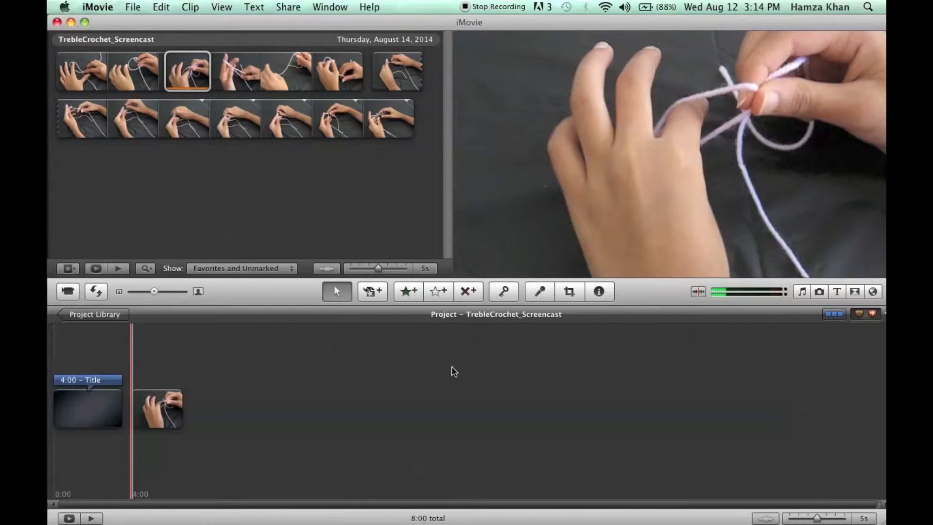
click(854, 292)
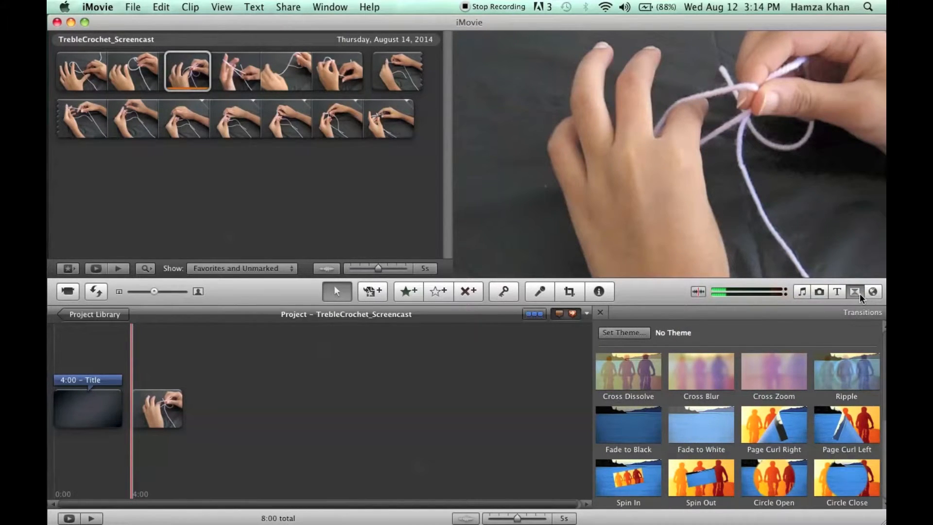
mouse_move(855, 292)
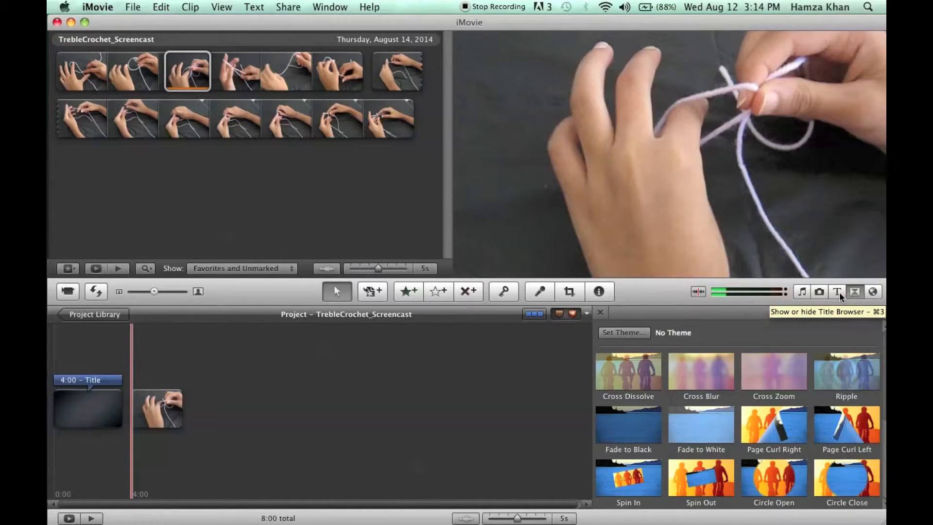
mouse_move(801, 296)
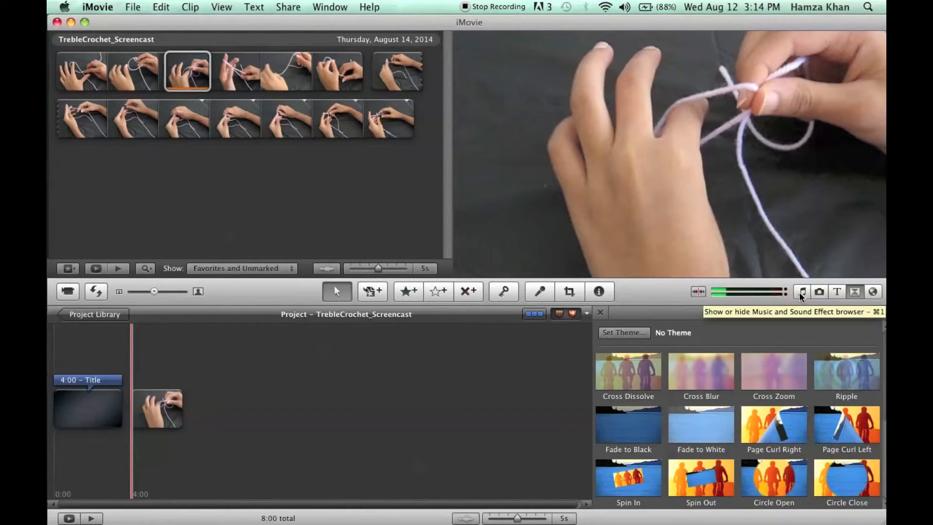
click(802, 291)
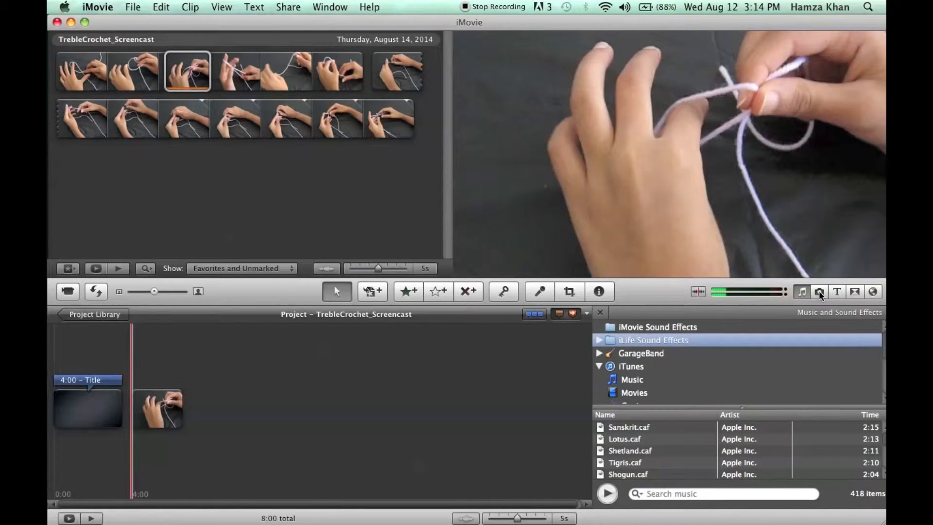
click(819, 292)
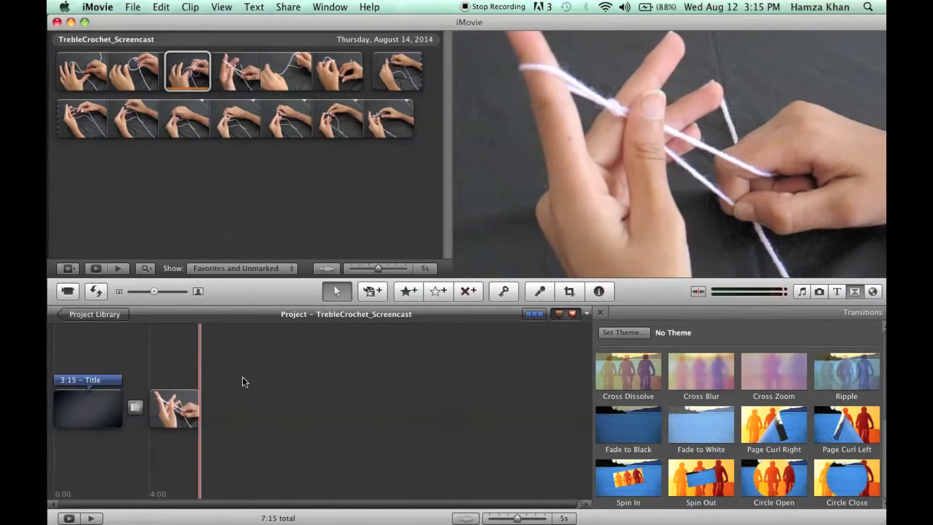
Set the crochet clip's duration to 4:15 in its Inspector settings.
click(173, 409)
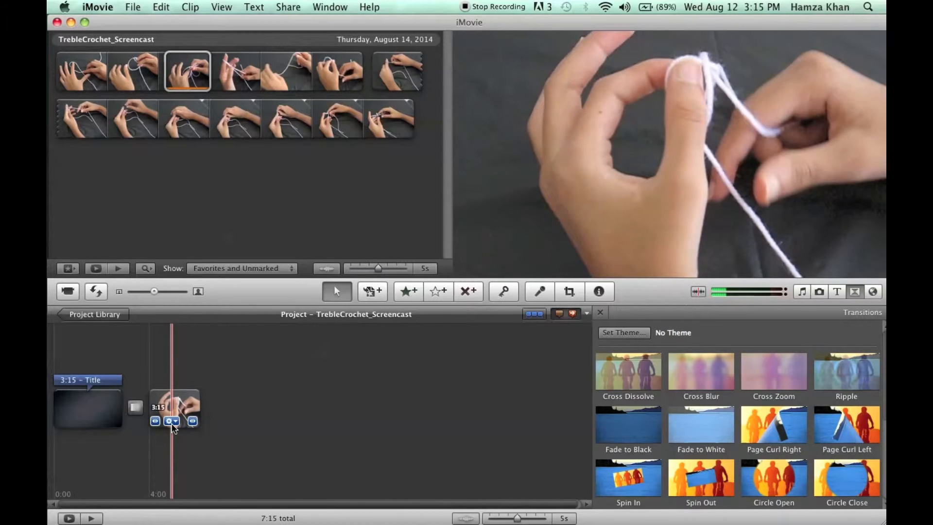
click(169, 421)
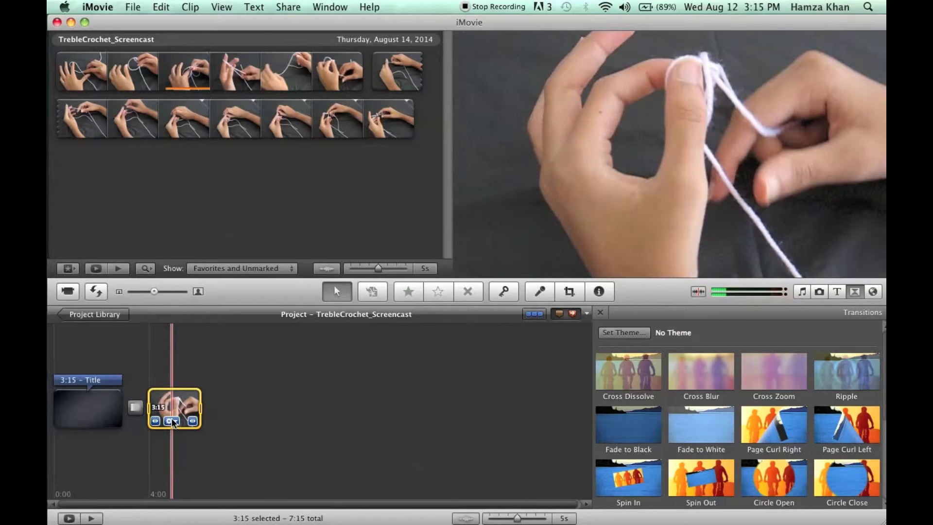
click(168, 420)
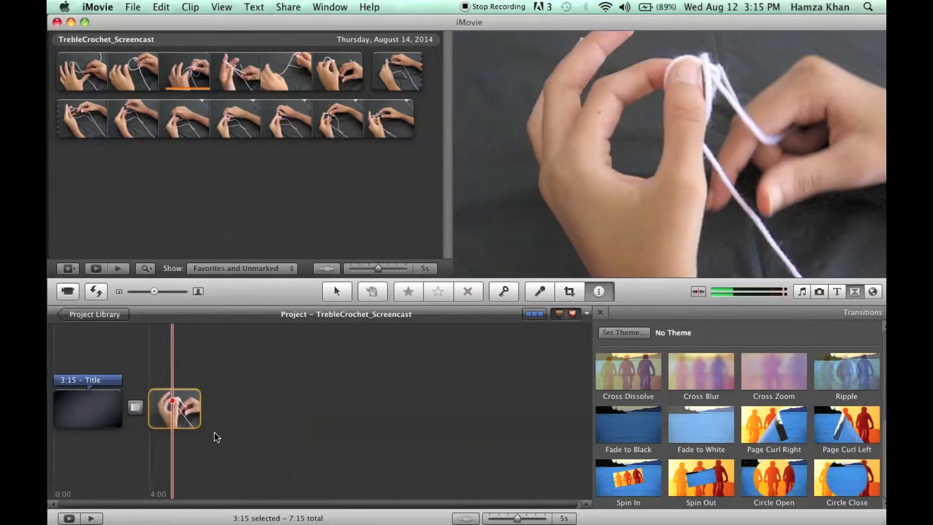
click(598, 292)
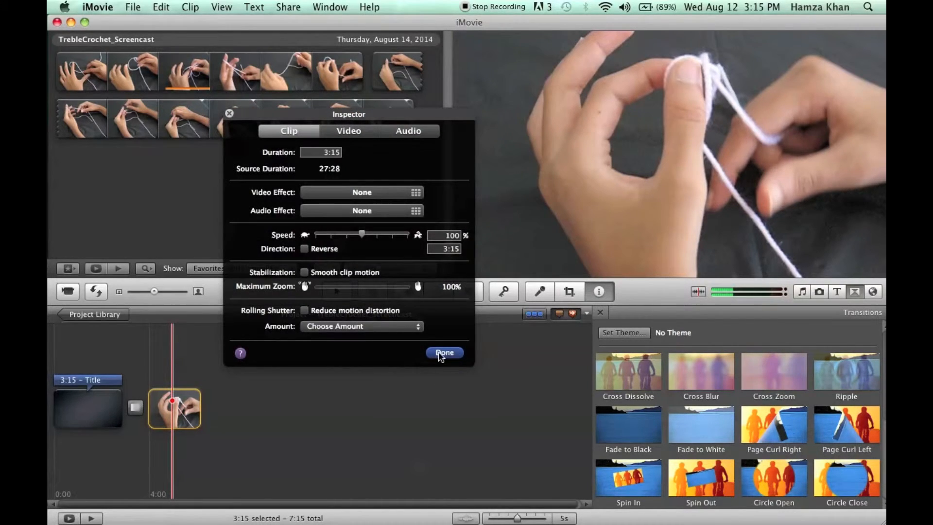
click(444, 352)
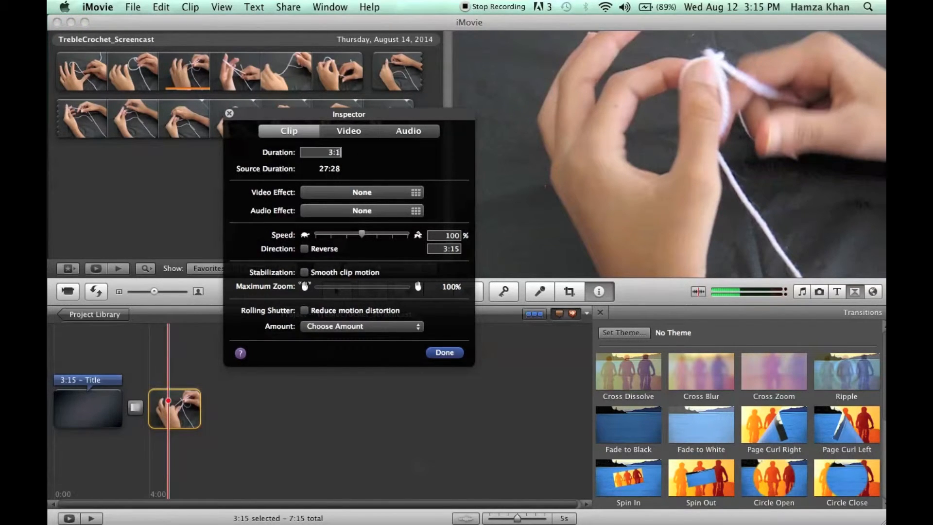
text(4)
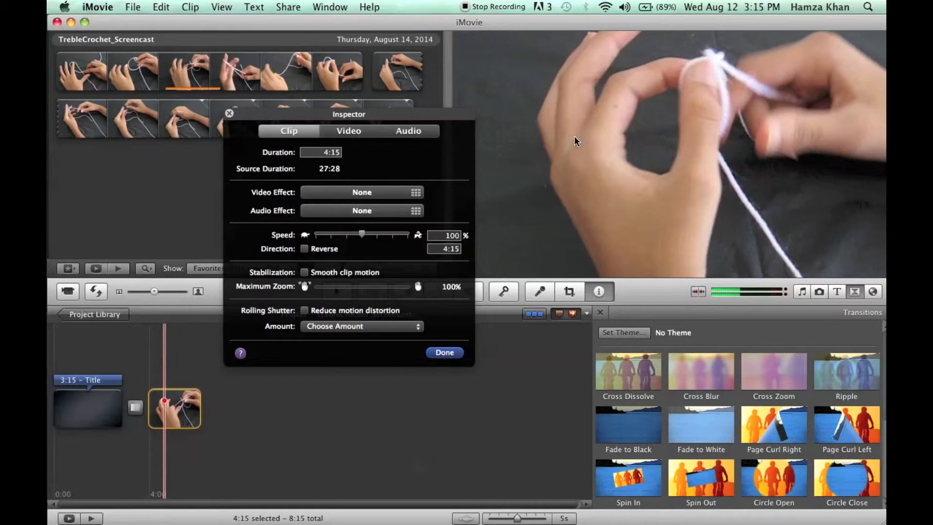
click(444, 353)
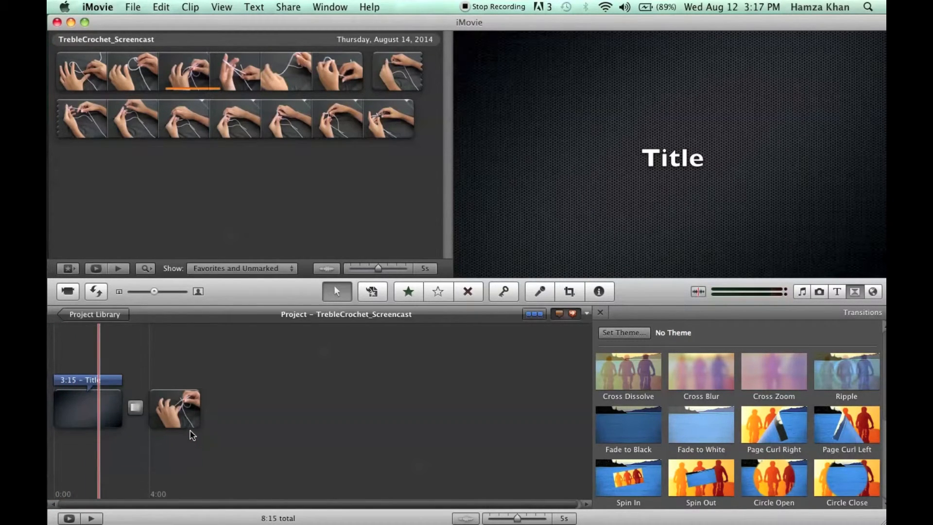
click(172, 408)
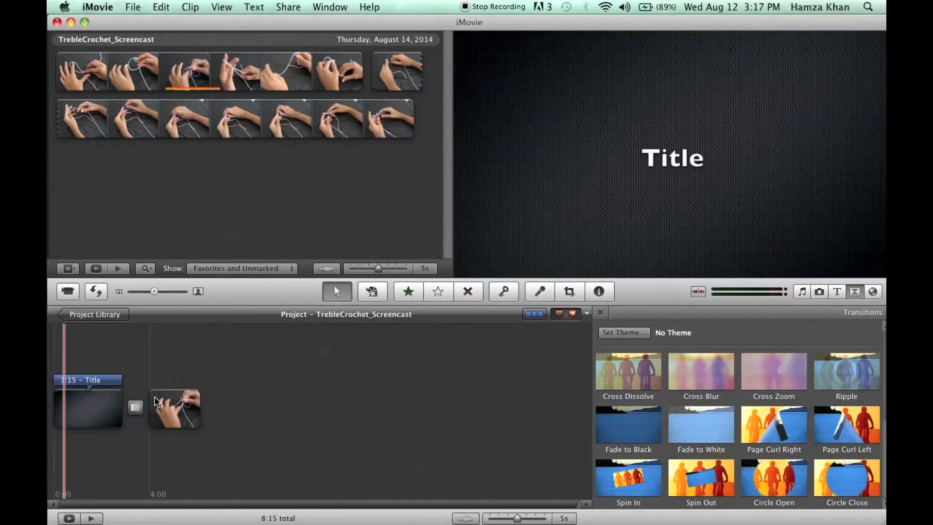
click(174, 408)
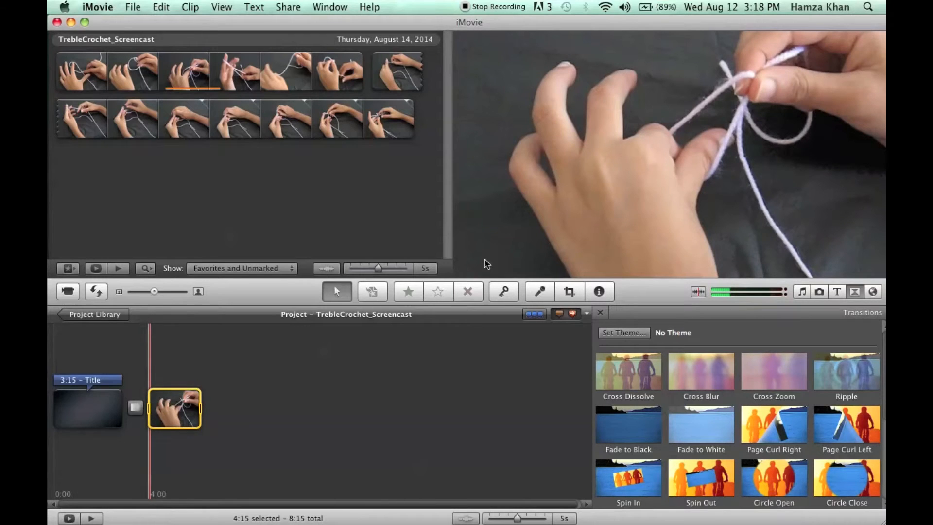
click(147, 7)
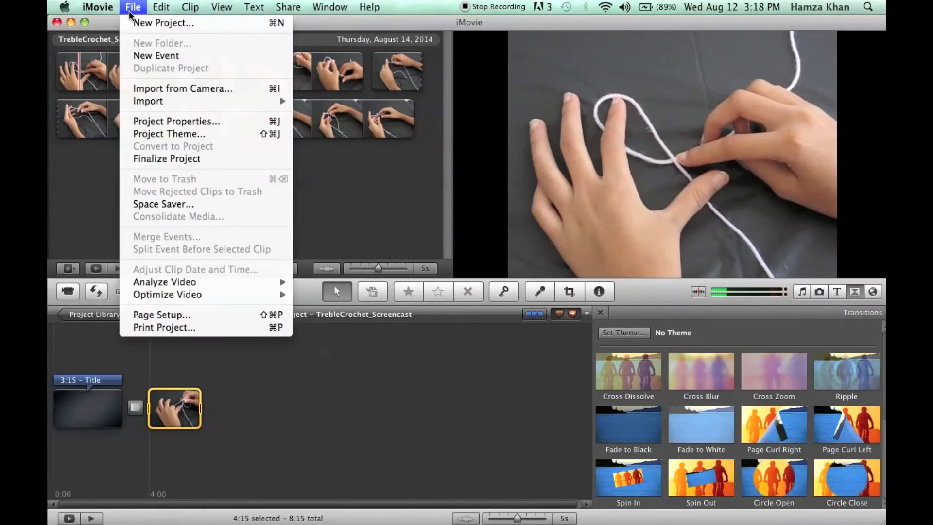
click(222, 6)
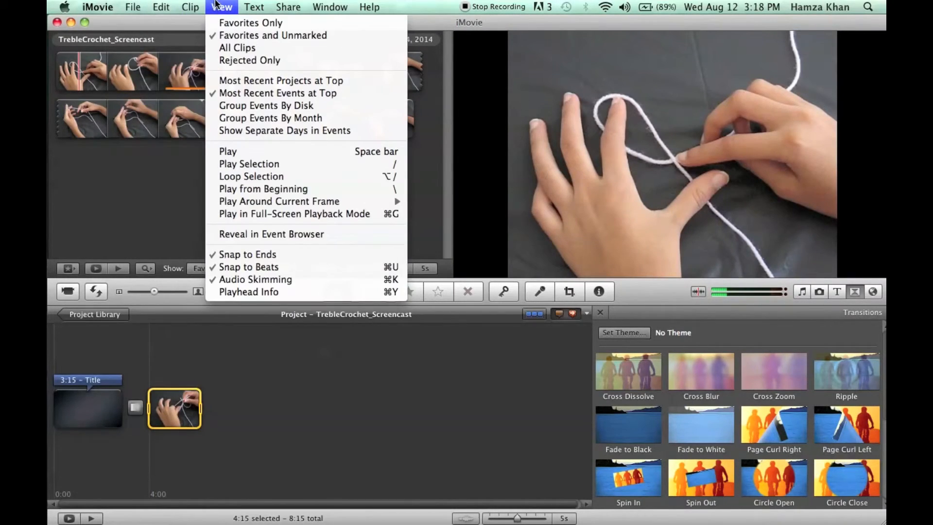
click(255, 7)
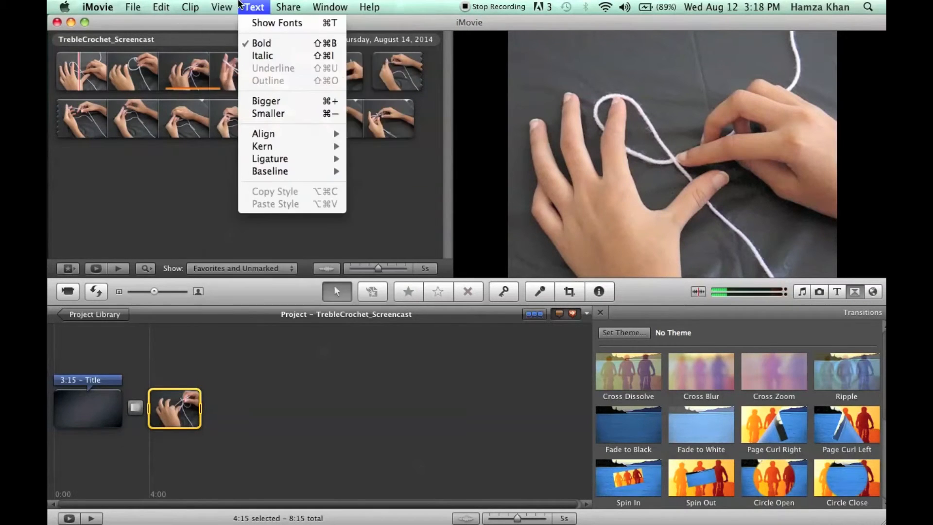
click(221, 7)
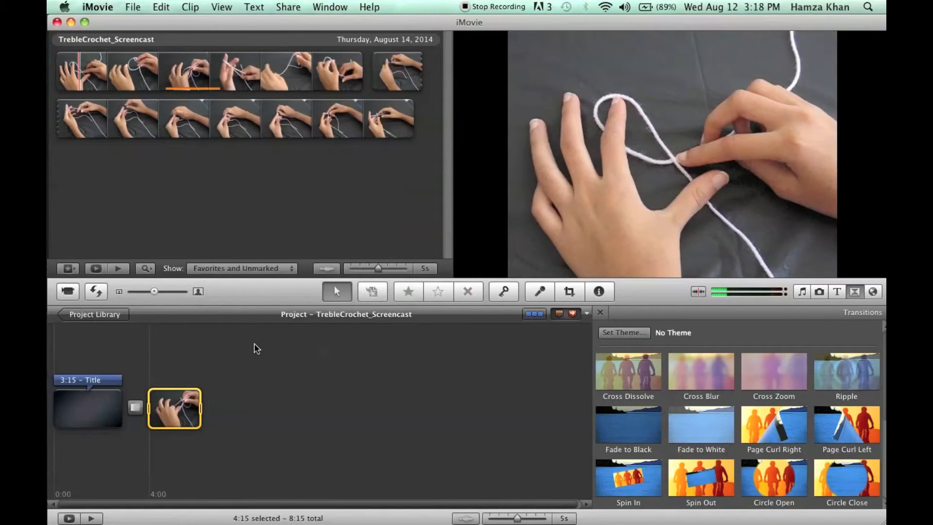
click(329, 6)
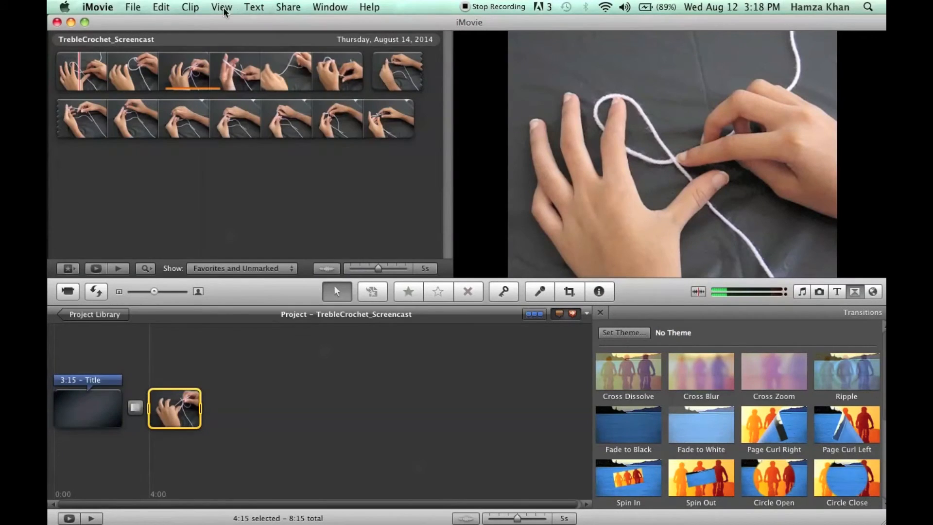
click(221, 7)
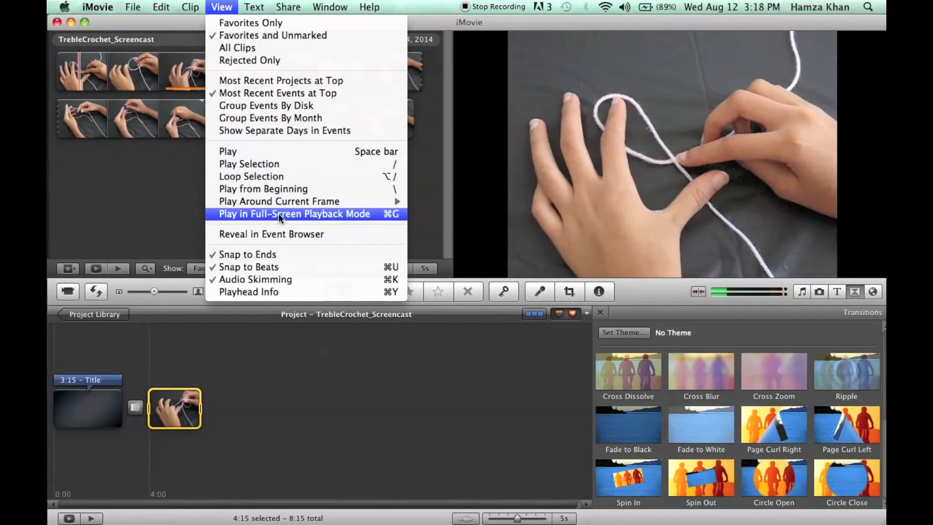
mouse_move(288, 350)
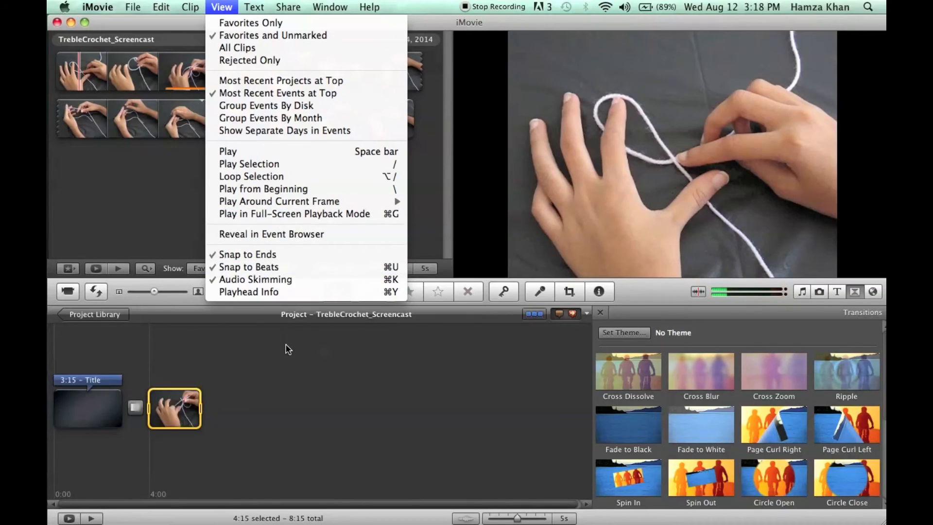